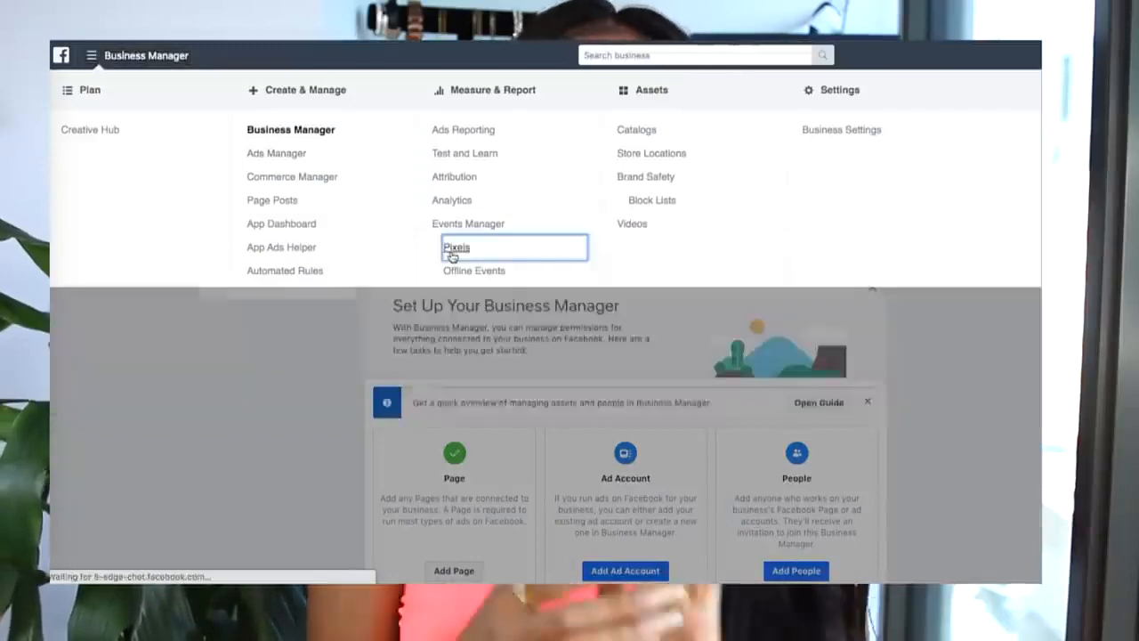
Step: Go to the Pixels data sources page in Events Manager from the Business Manager menu
left_click(457, 248)
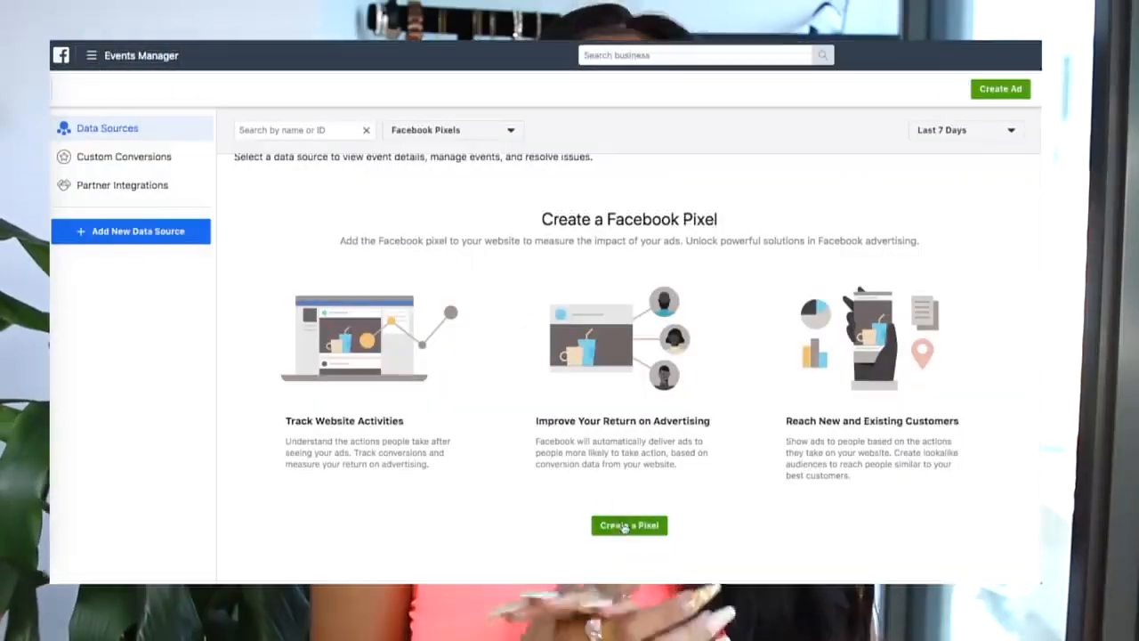
Step: Create a new pixel and follow the Shopify integration wizard to the Paste Pixel ID step
left_click(629, 525)
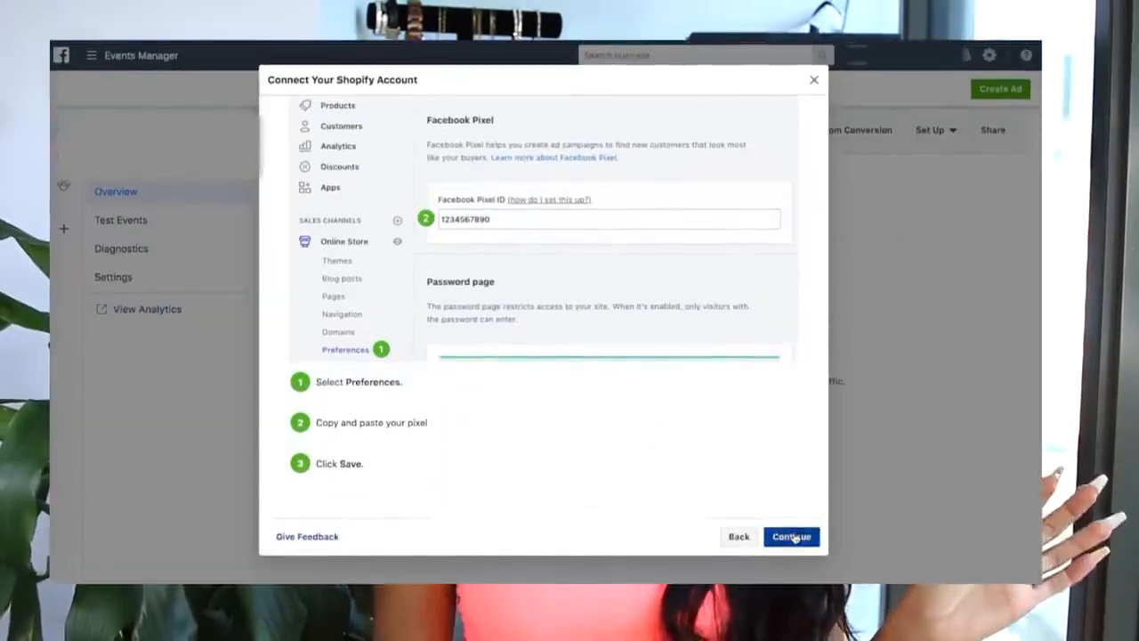
Step: Enter the store URL 'pousseepwr.', confirm the pixel shows Active, and reach Setup complete
left_click(790, 536)
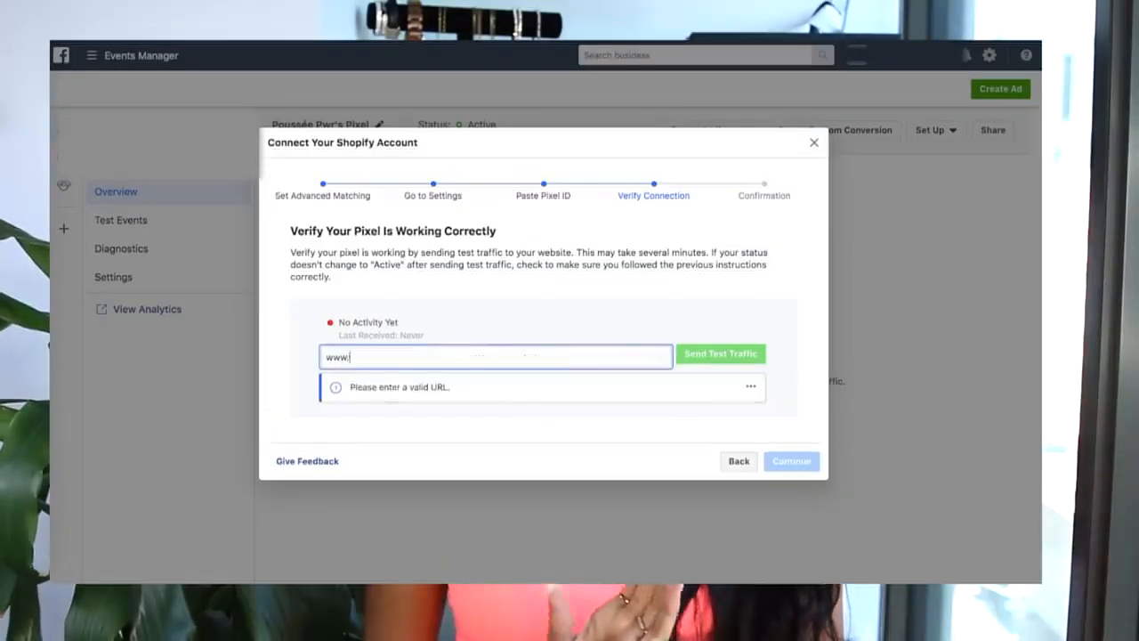
type("pousseepwr.")
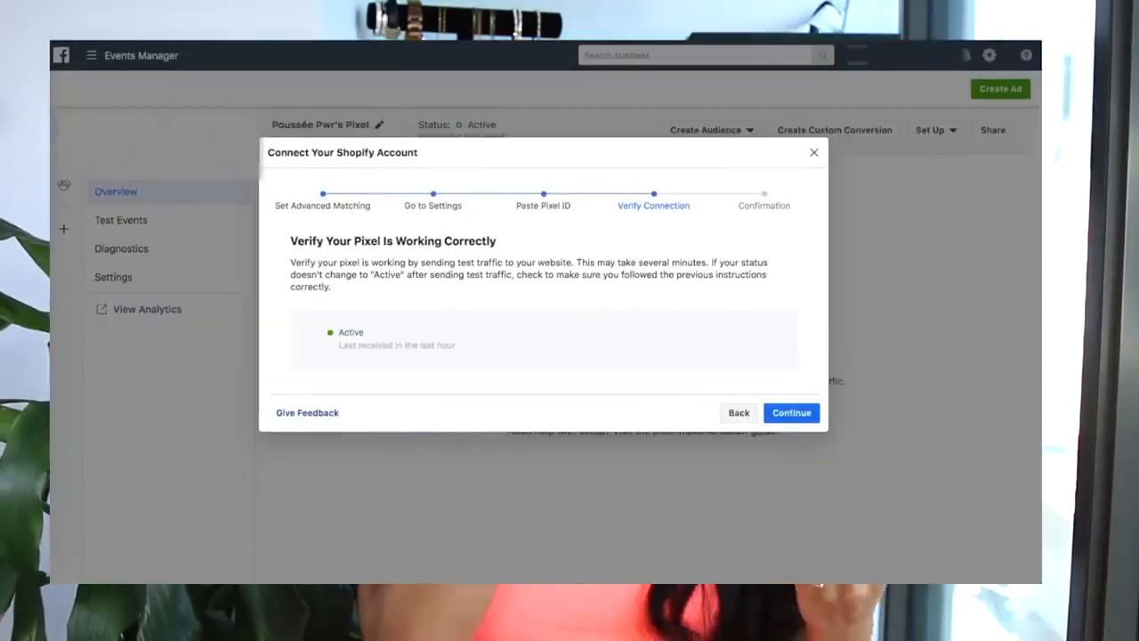
left_click(790, 412)
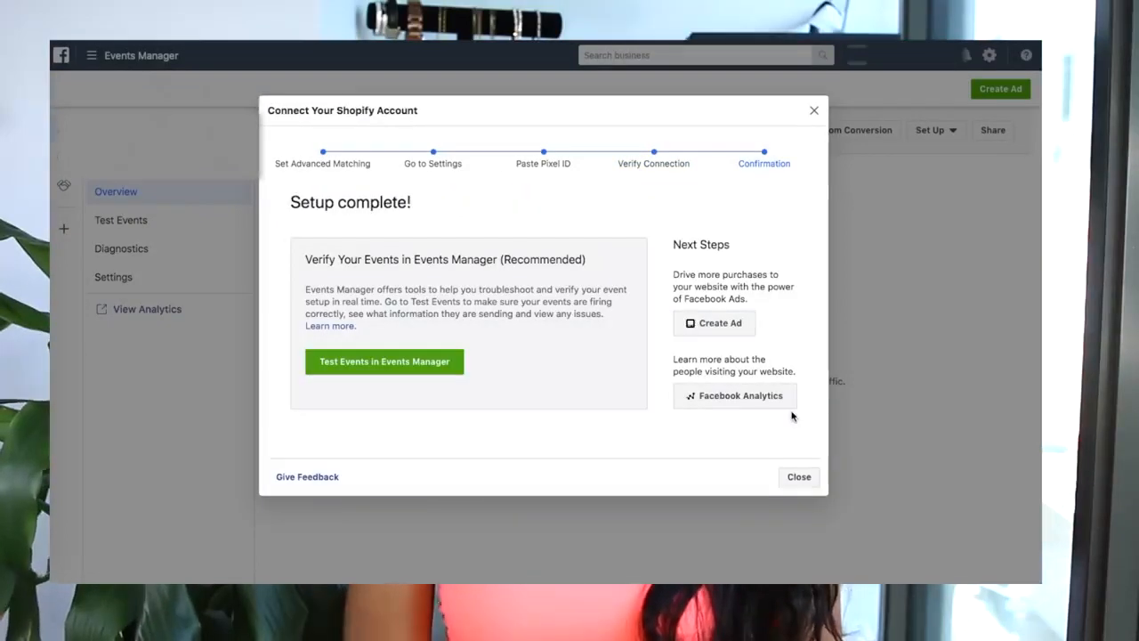